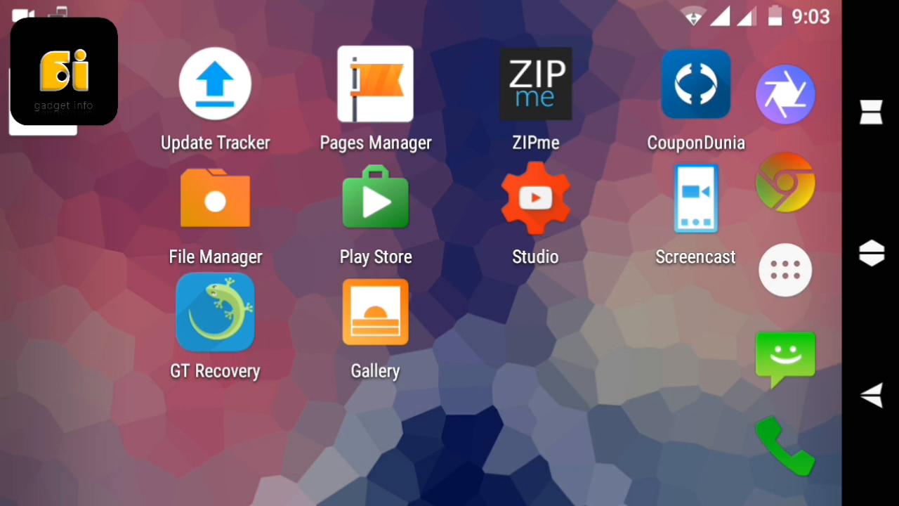
# Apply the default system theme from Settings > Themes
pyautogui.click(695, 198)
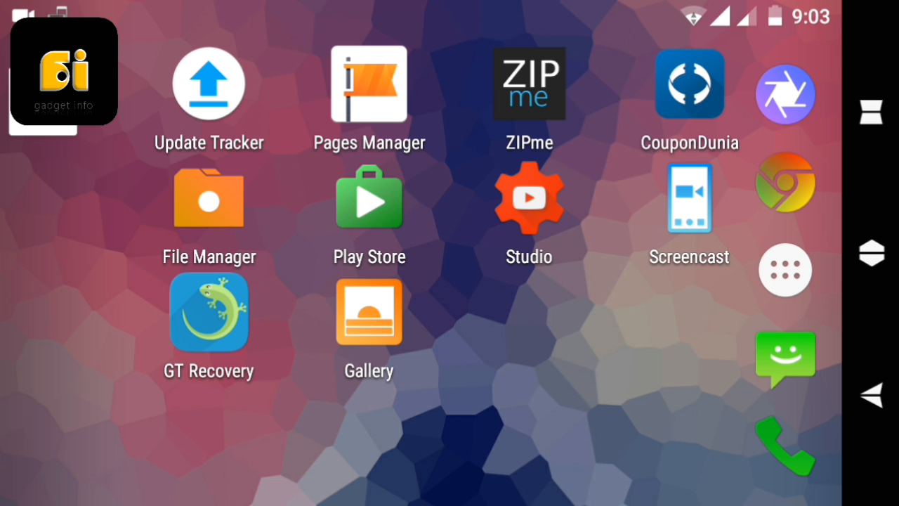
pyautogui.scroll(-3)
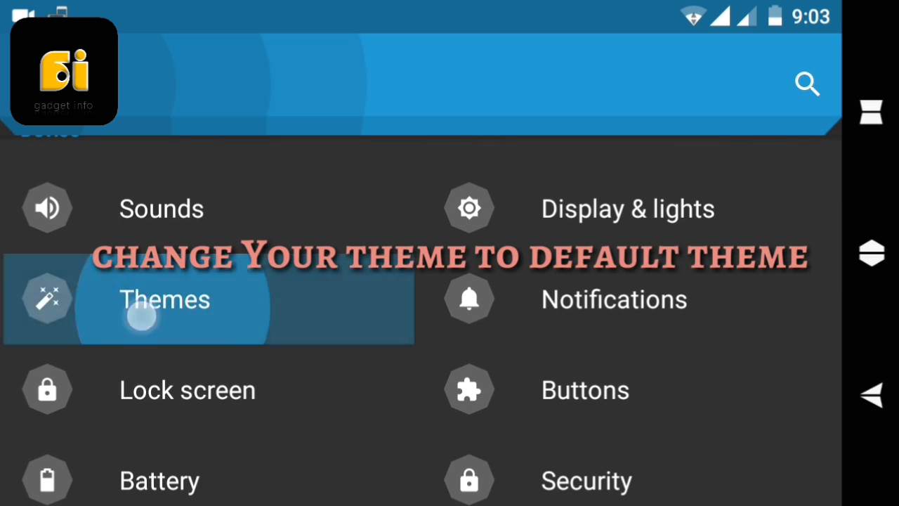
pyautogui.click(164, 299)
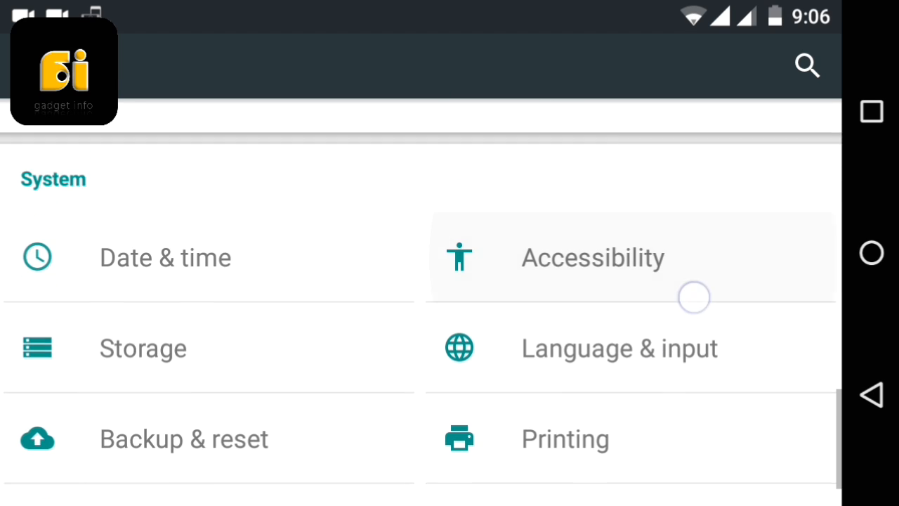
# Remove the Google account and the YU by Cyanogen account via each account's overflow menu
pyautogui.scroll(-3)
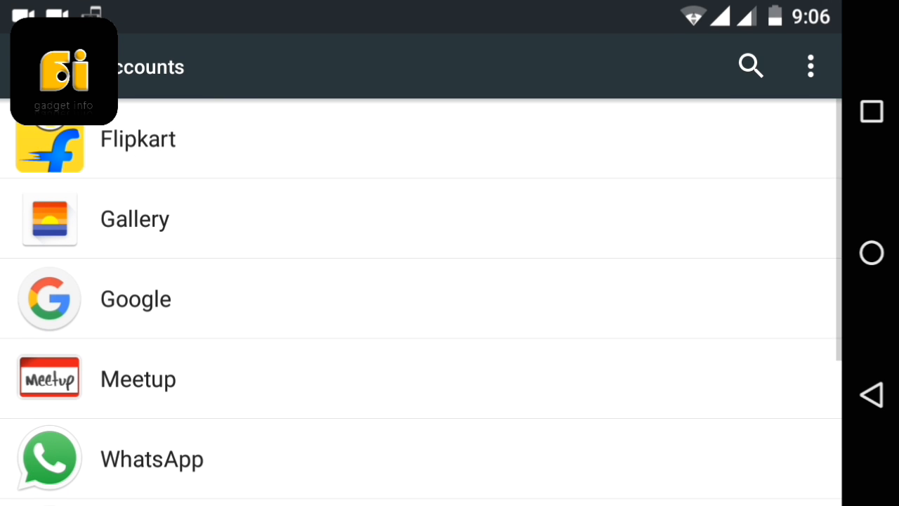
pyautogui.click(135, 299)
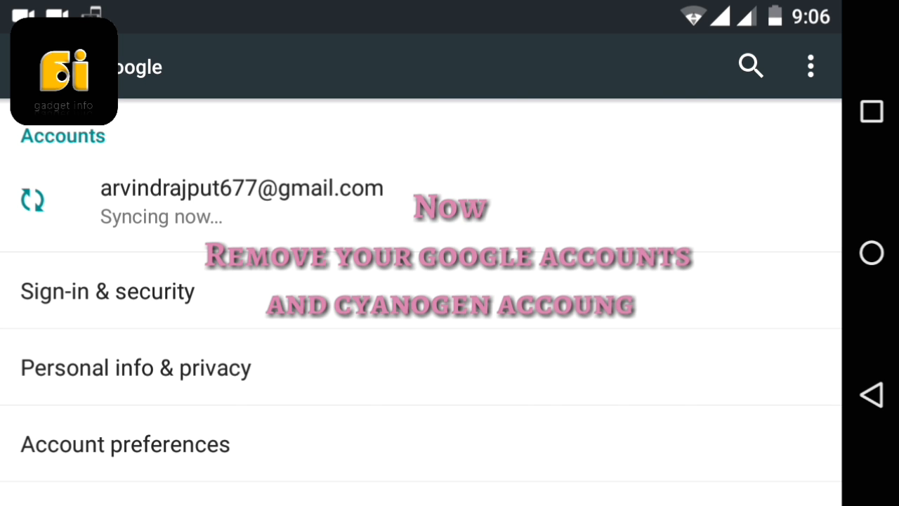
pyautogui.click(241, 200)
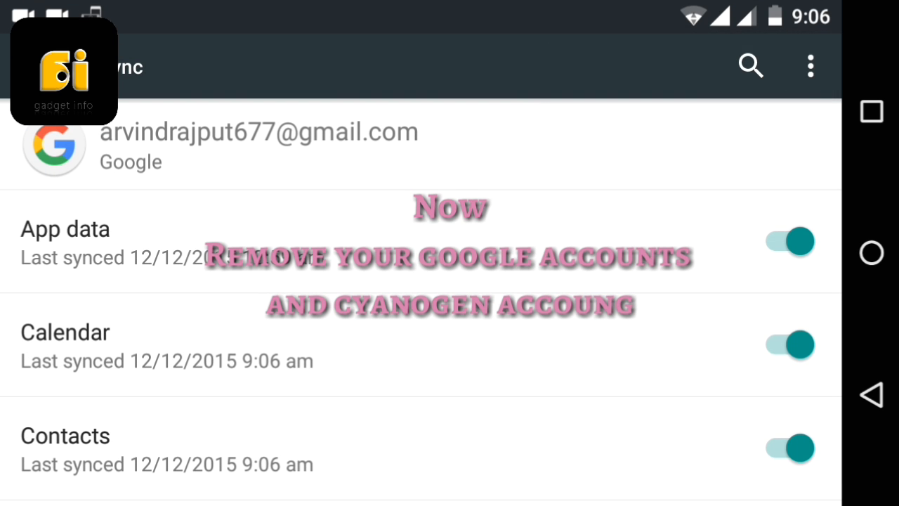
pyautogui.click(810, 64)
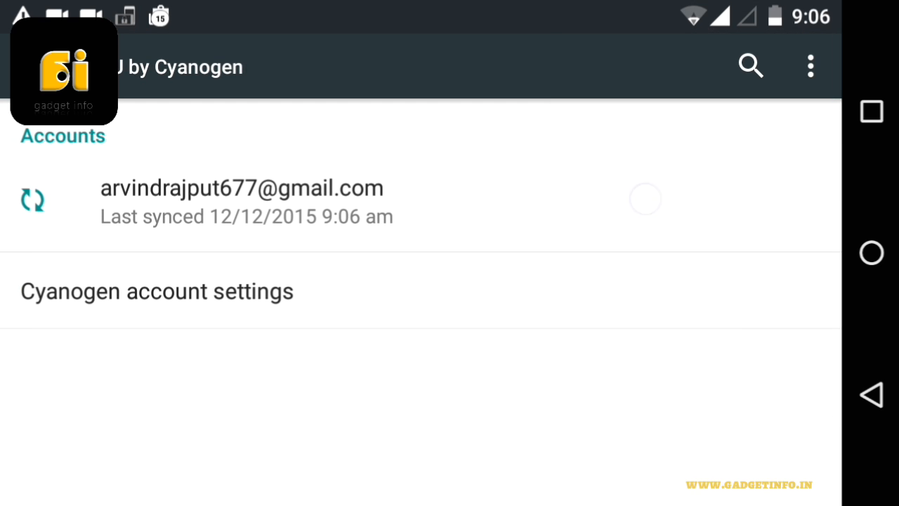
pyautogui.click(810, 64)
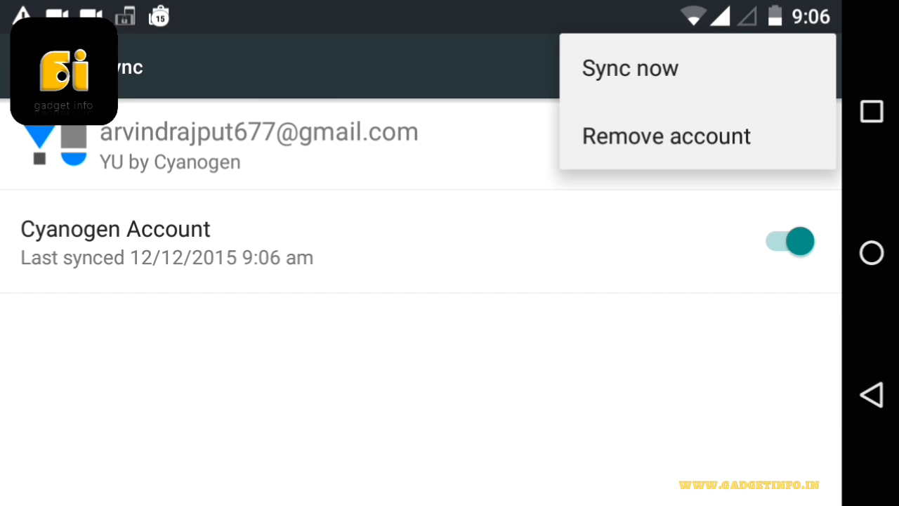
pyautogui.click(666, 136)
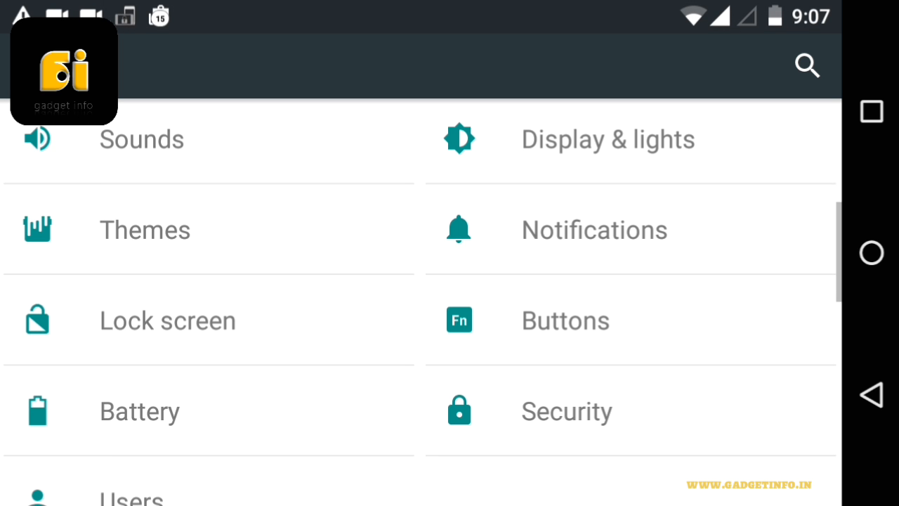
# From Apps, open Google App's details to reach its Manage Space storage screen
pyautogui.scroll(-3)
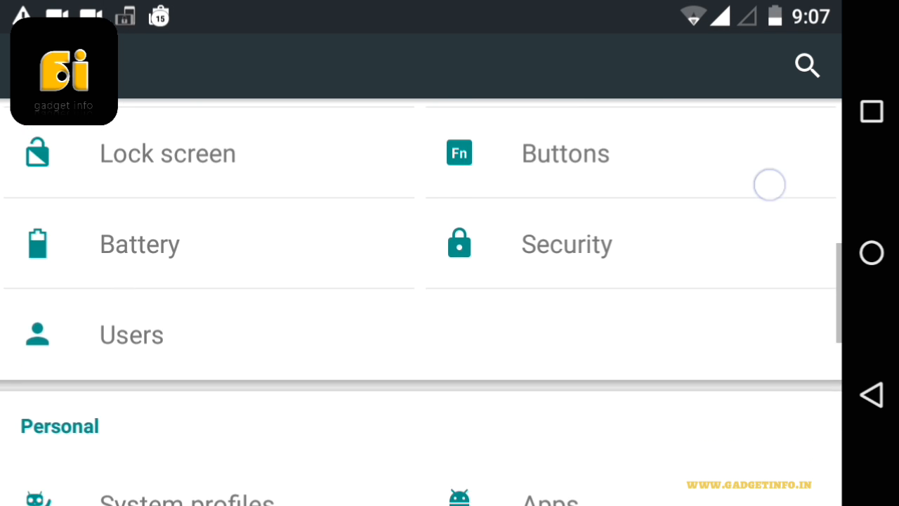
pyautogui.scroll(-3)
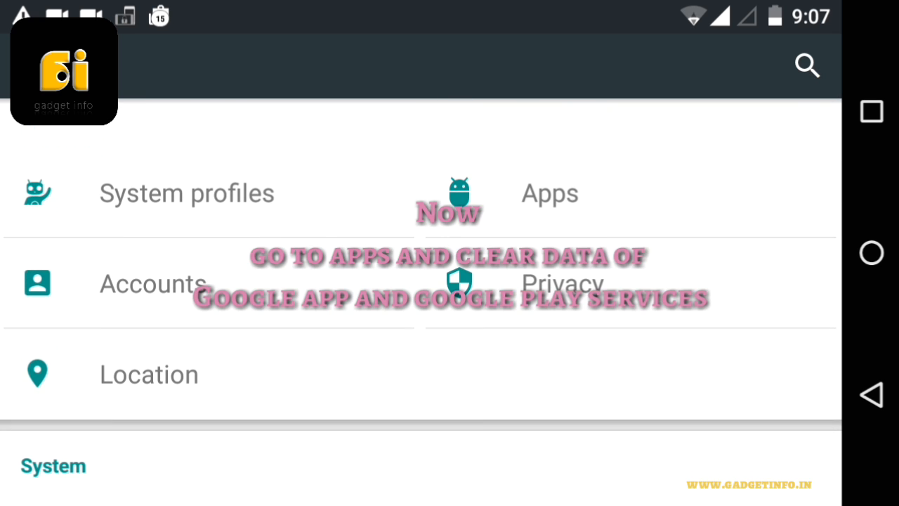
pyautogui.click(549, 194)
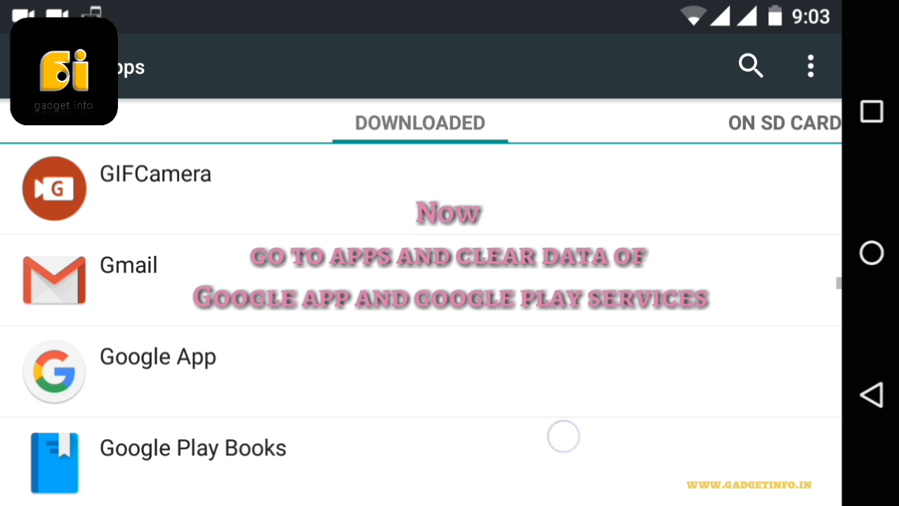
pyautogui.scroll(-3)
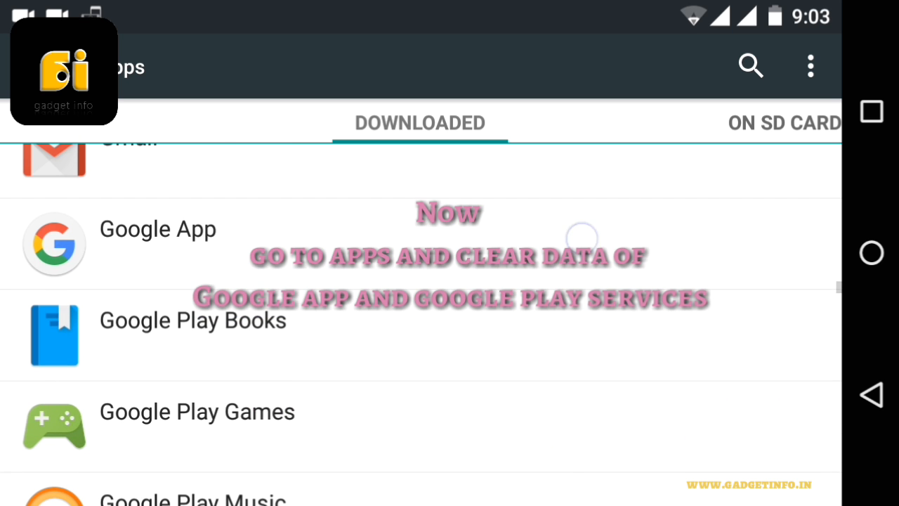
pyautogui.click(158, 228)
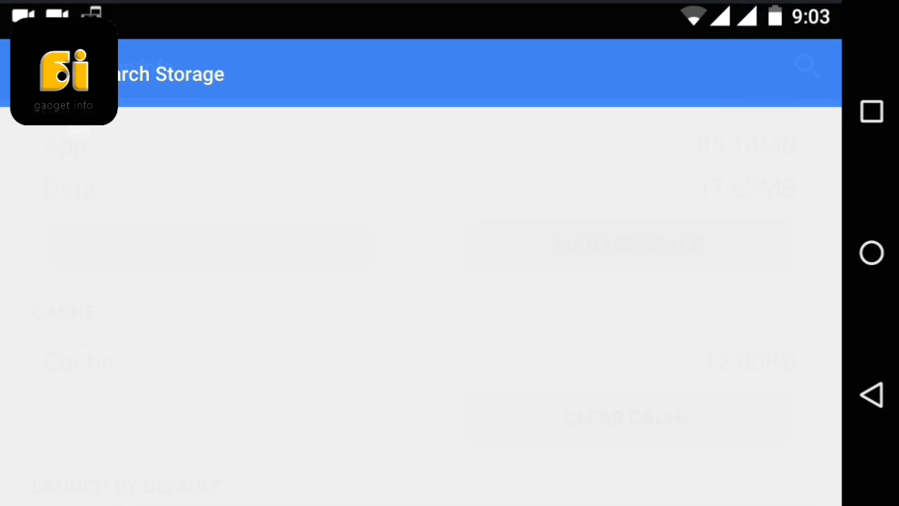
# Clear Google Search data, then clear all Search and Now data, confirming both
pyautogui.scroll(-3)
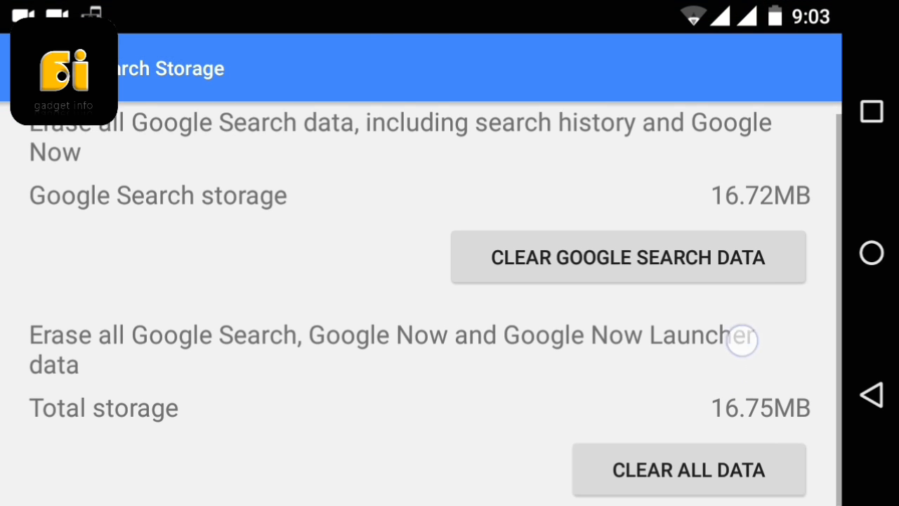
pyautogui.click(629, 257)
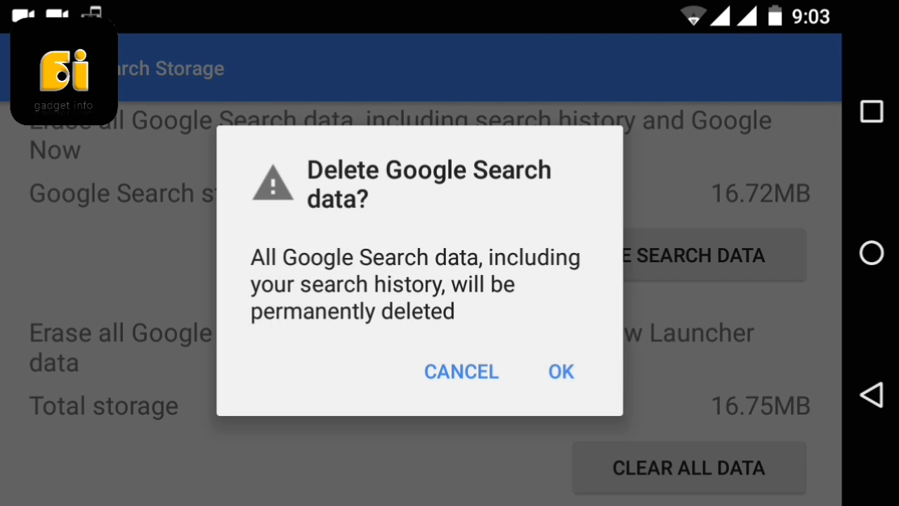
pyautogui.click(561, 372)
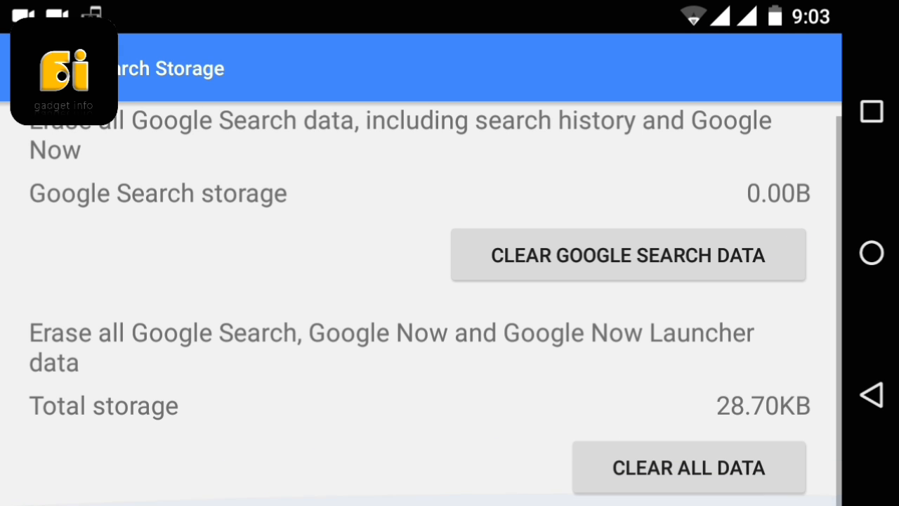
pyautogui.click(687, 469)
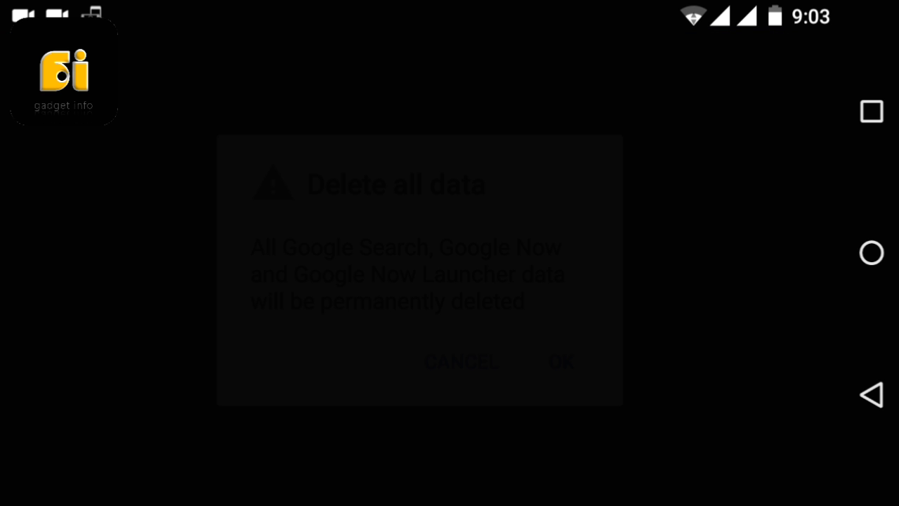
pyautogui.click(560, 362)
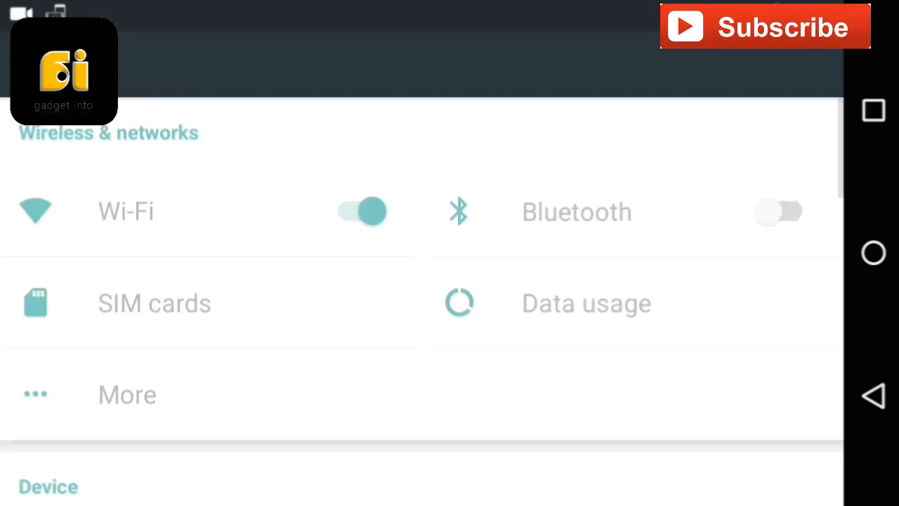
# Open the Accounts page listing Flipkart, Gallery, Meetup and WhatsApp, with no Google account
pyautogui.scroll(-3)
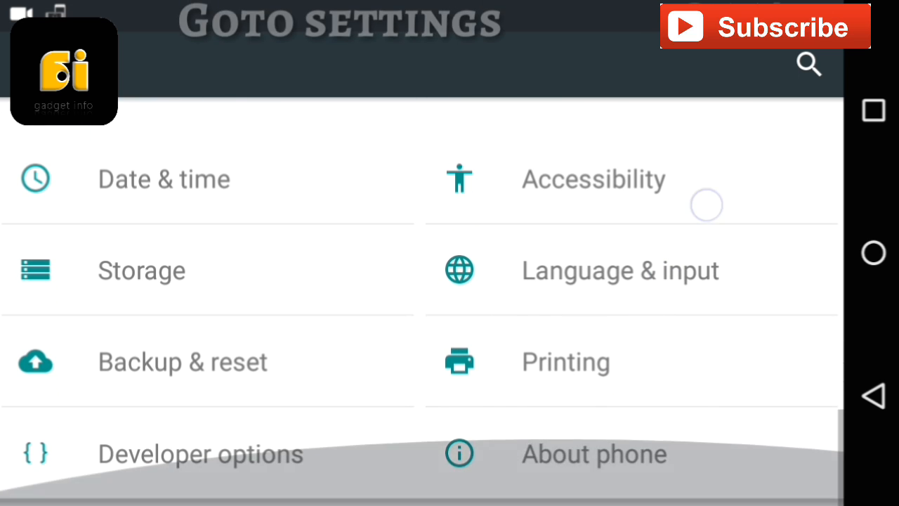
pyautogui.scroll(-3)
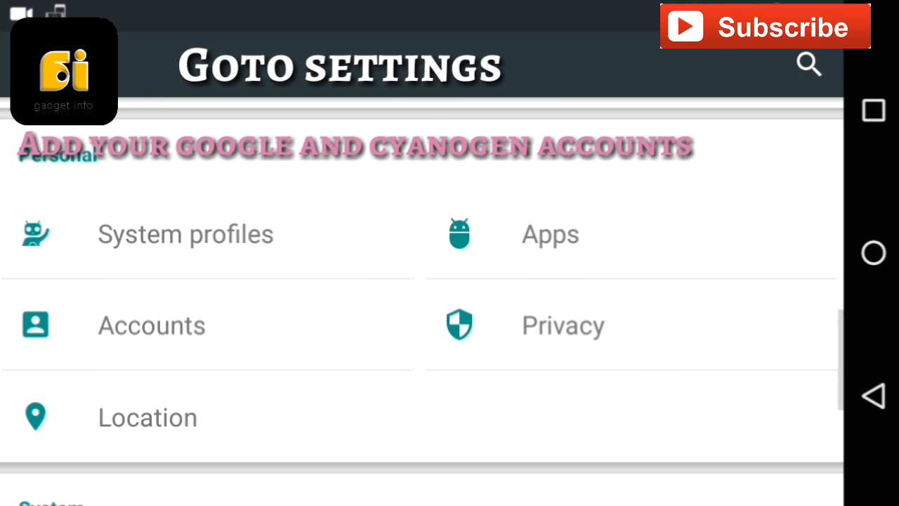
pyautogui.click(151, 325)
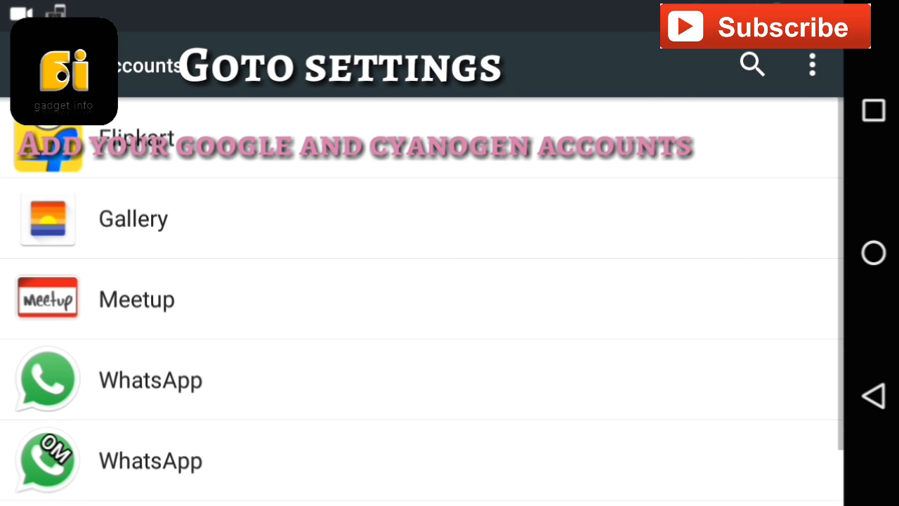